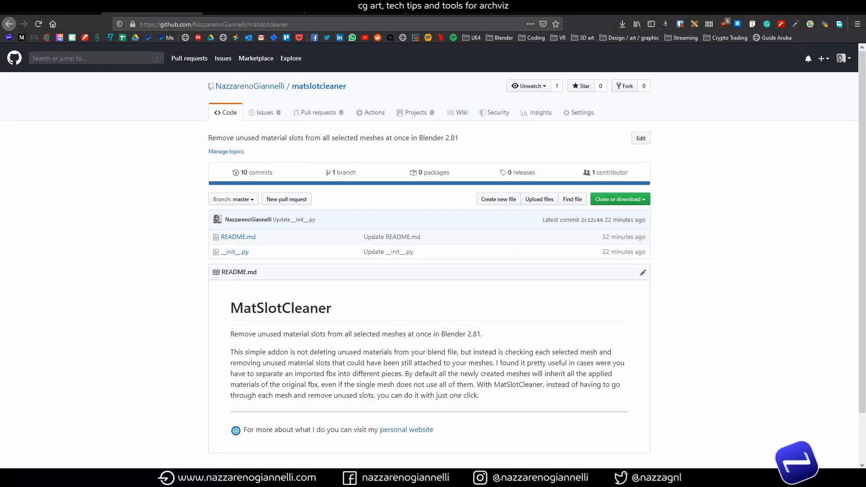
{"action": "mouse_move", "coordinate": [121, 286]}
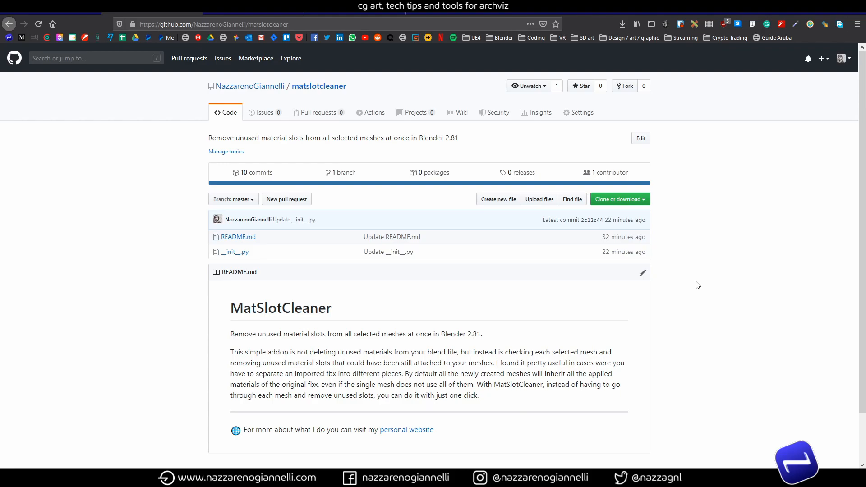
Step: Download the matslotcleaner GitHub repository as a ZIP archive
{"action": "left_click", "coordinate": [618, 199]}
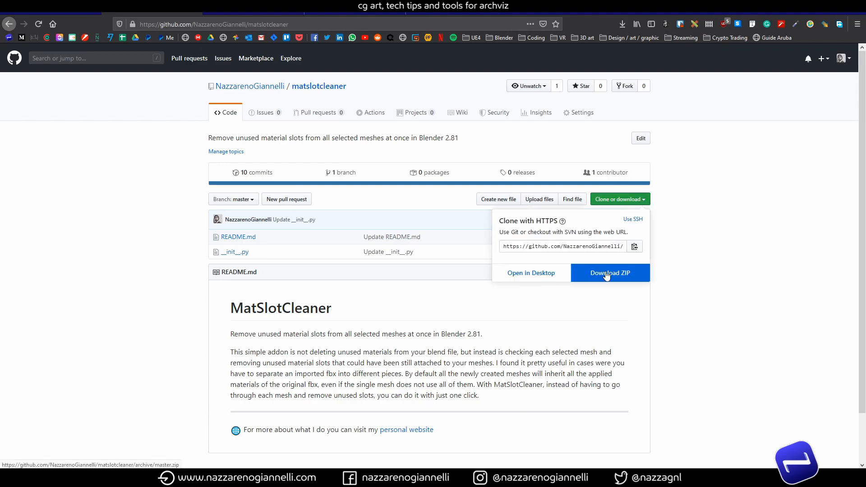
{"action": "left_click", "coordinate": [609, 273]}
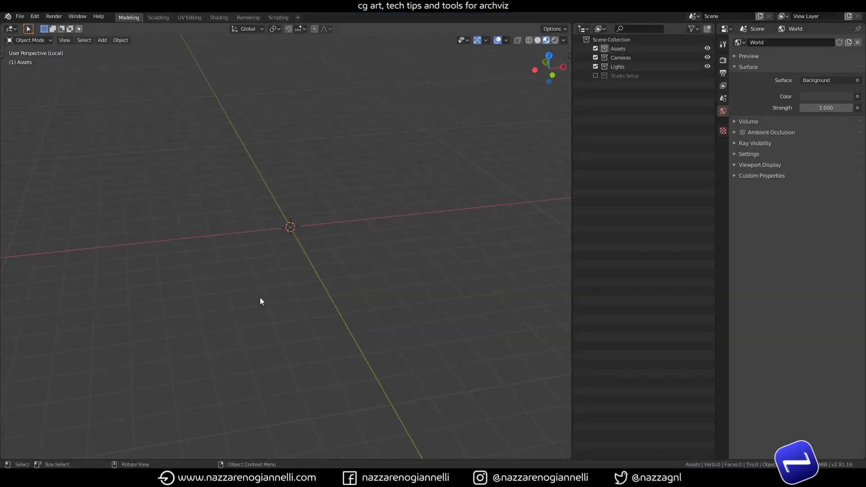
{"action": "mouse_move", "coordinate": [19, 16]}
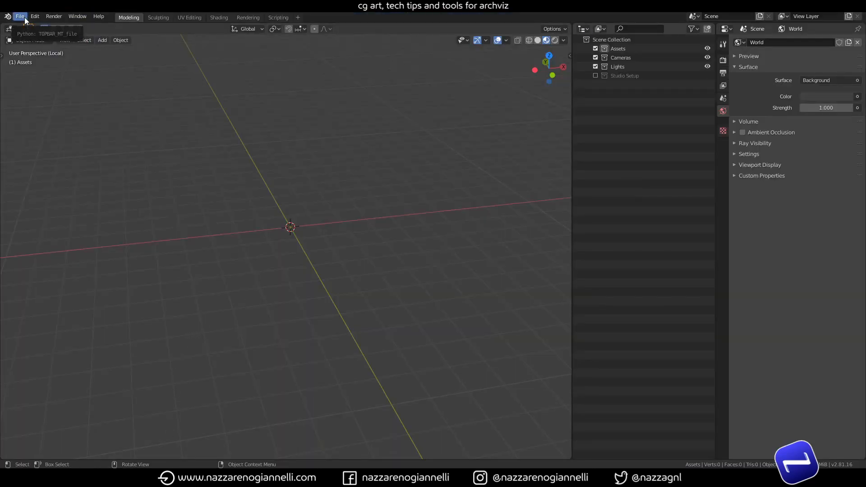
Step: Import the EQUAL_BIG.fbx interior model from the Desktop via File > Import > FBX
{"action": "left_click", "coordinate": [19, 16]}
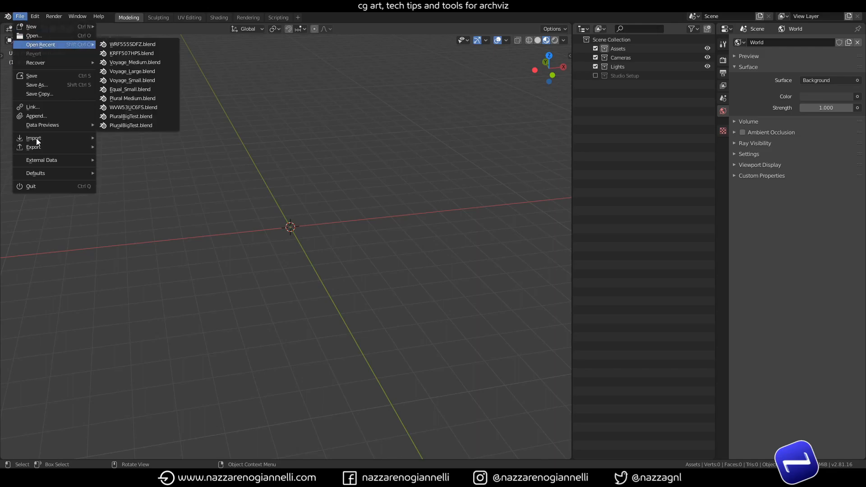
{"action": "mouse_move", "coordinate": [34, 137]}
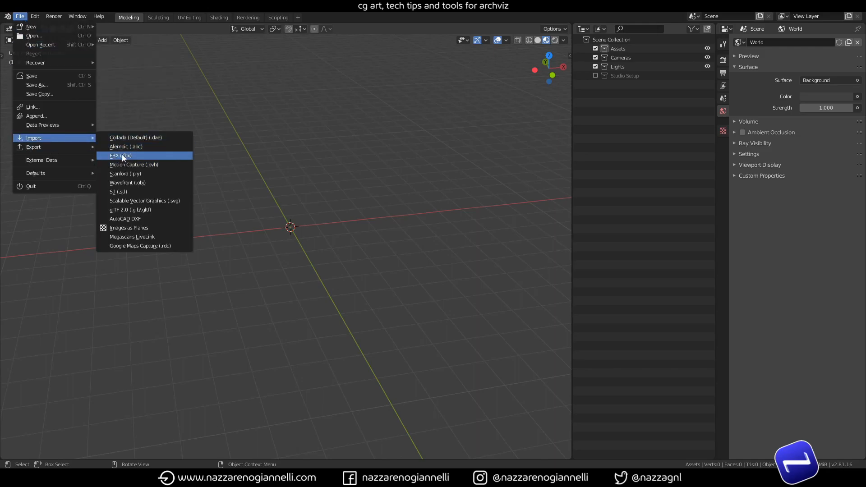
{"action": "left_click", "coordinate": [120, 155]}
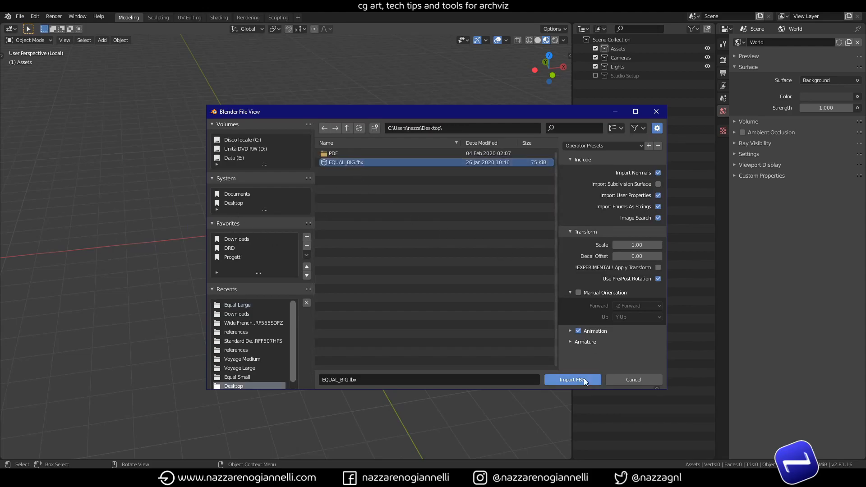
{"action": "left_click", "coordinate": [572, 380]}
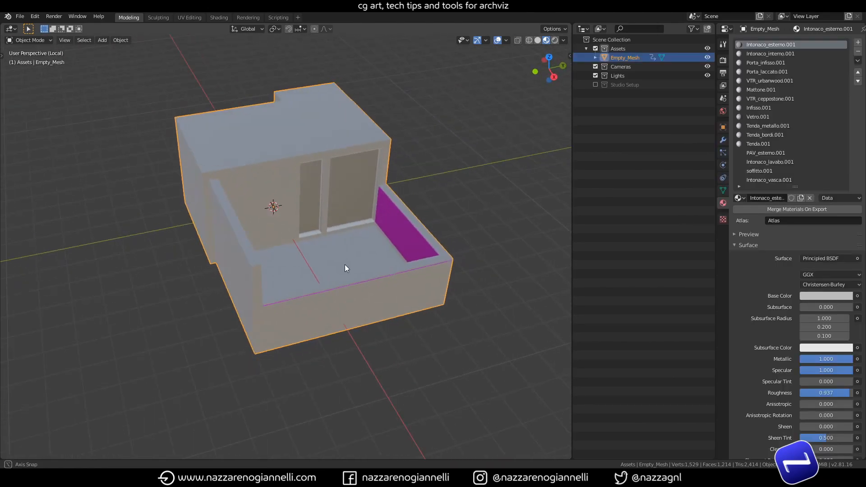
Step: Inspect the imported house model from several sides, then enter Edit Mode on its mesh
{"action": "left_click_drag", "start_coordinate": [345, 268], "coordinate": [370, 268]}
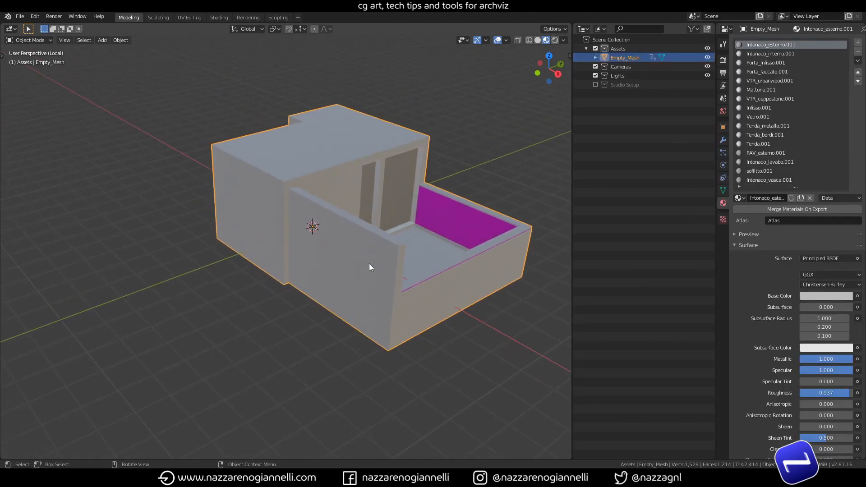
{"action": "left_click_drag", "start_coordinate": [370, 268], "coordinate": [304, 276]}
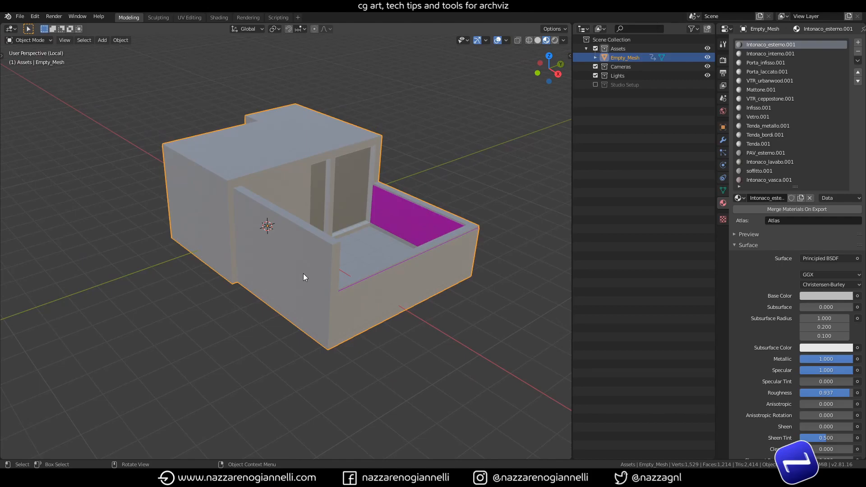
{"action": "mouse_move", "coordinate": [400, 265]}
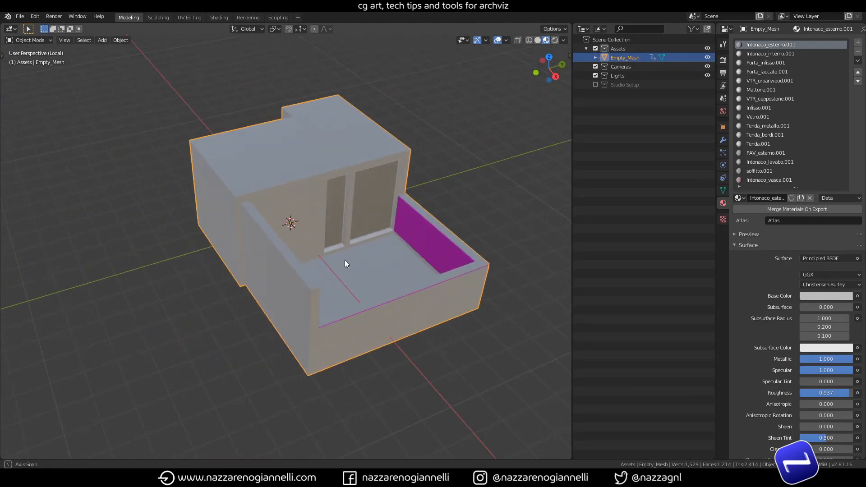
{"action": "left_click_drag", "start_coordinate": [345, 264], "coordinate": [312, 269]}
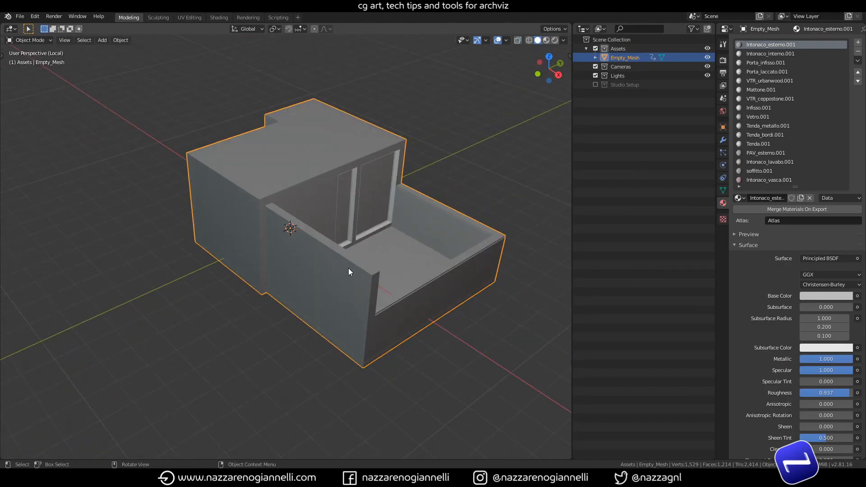
{"action": "left_click_drag", "start_coordinate": [348, 271], "coordinate": [325, 258]}
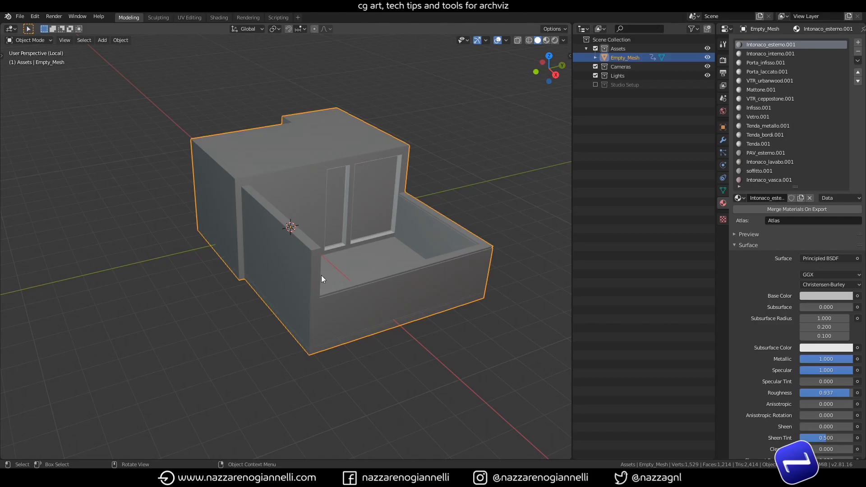
{"action": "left_click_drag", "start_coordinate": [322, 278], "coordinate": [286, 300]}
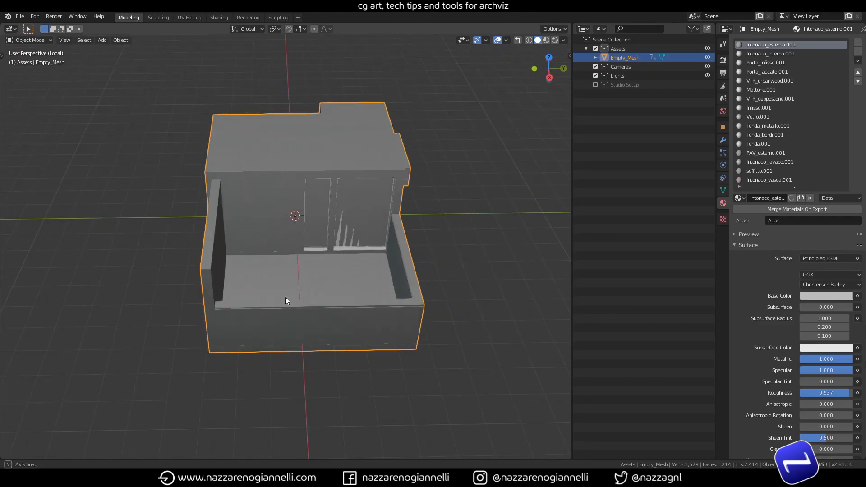
{"action": "left_click_drag", "start_coordinate": [286, 300], "coordinate": [325, 297]}
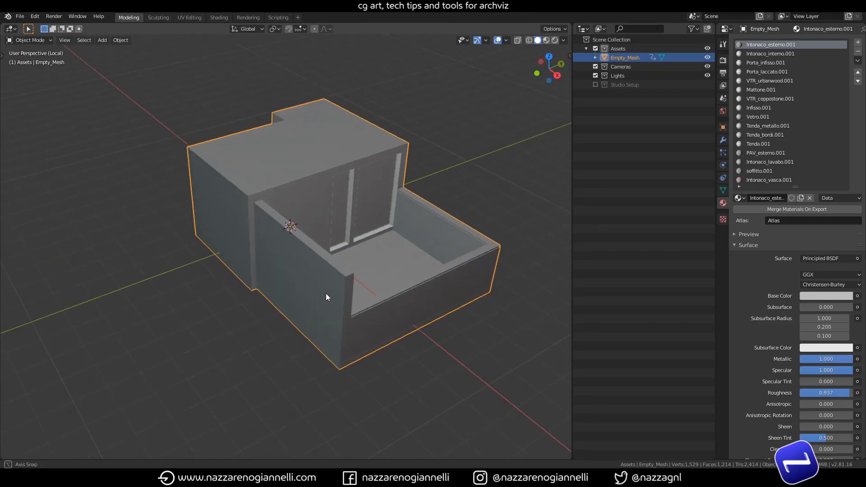
{"action": "left_click_drag", "start_coordinate": [326, 297], "coordinate": [240, 222]}
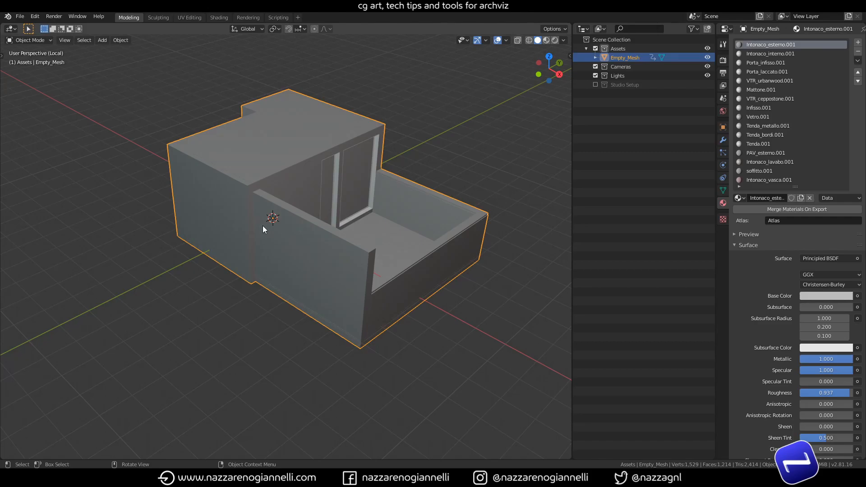
{"action": "key", "text": "Tab"}
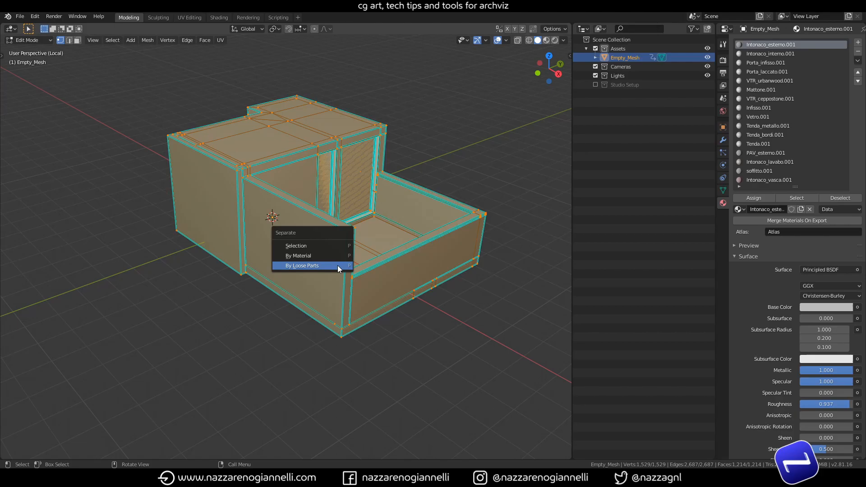
Step: Separate the selected building mesh into individual objects by loose parts
{"action": "left_click", "coordinate": [302, 265]}
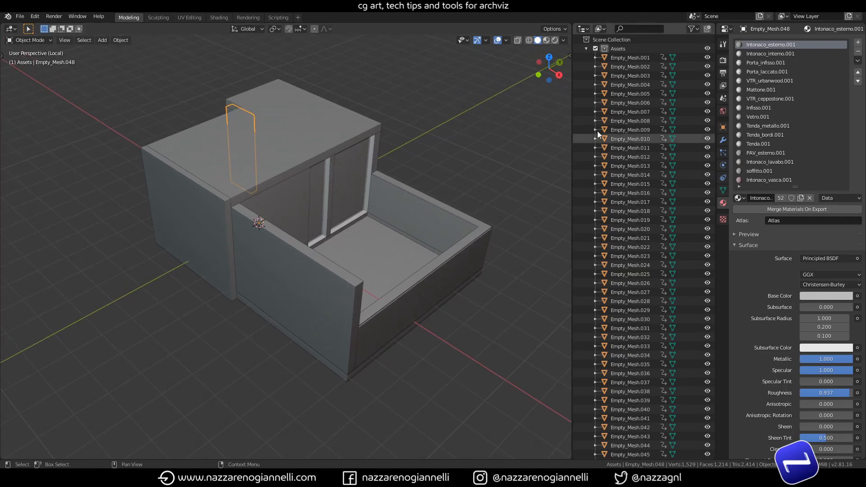
Step: Select Empty_Mesh.014, Empty_Mesh.020 and another piece in the Outliner to check their material slots
{"action": "left_click", "coordinate": [631, 174]}
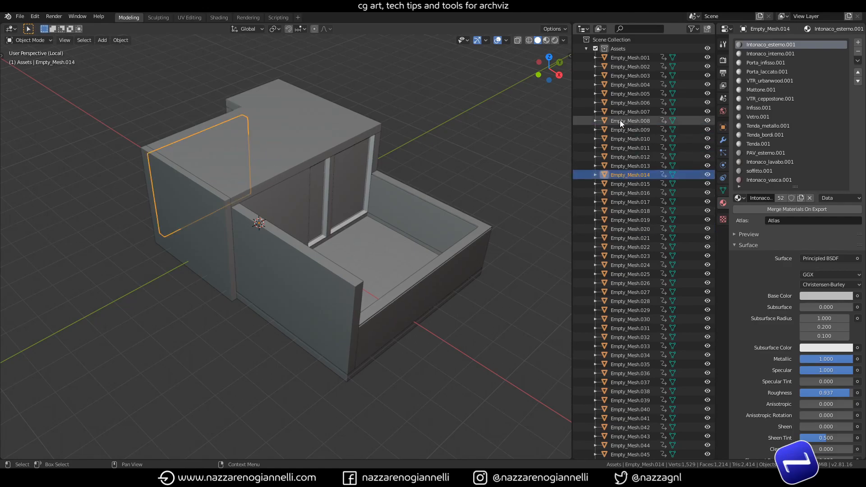
{"action": "left_click", "coordinate": [629, 228]}
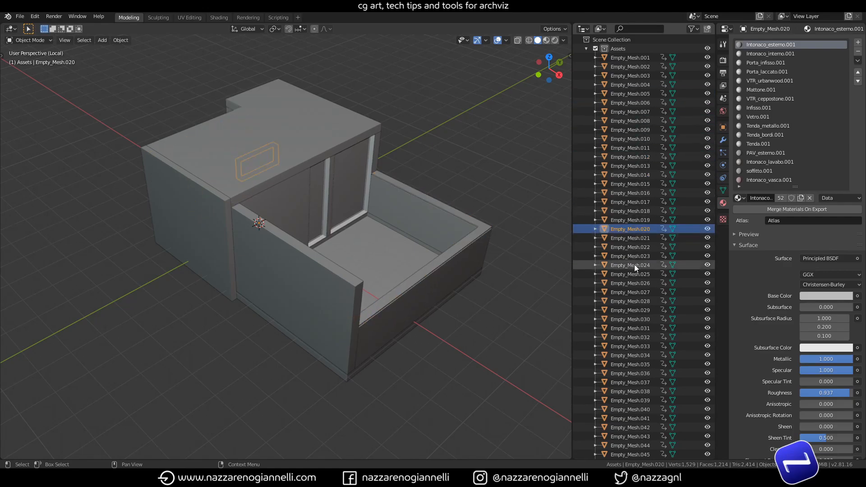
{"action": "left_click", "coordinate": [629, 383]}
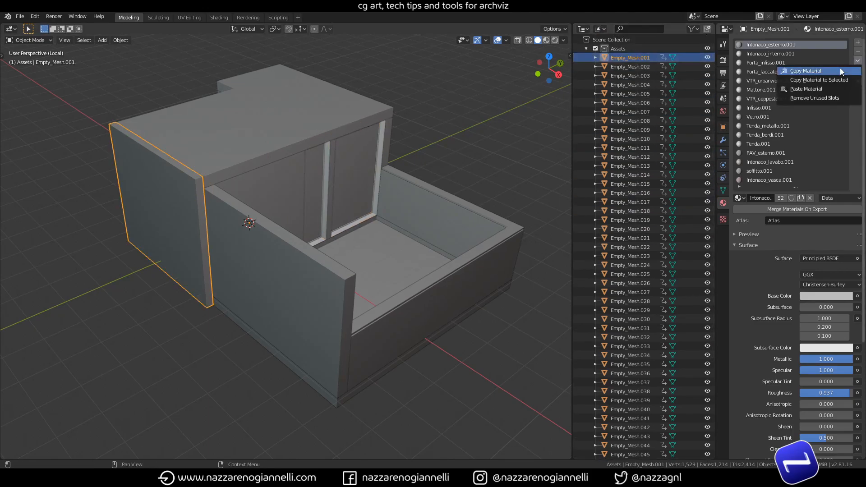
{"action": "left_click", "coordinate": [813, 97]}
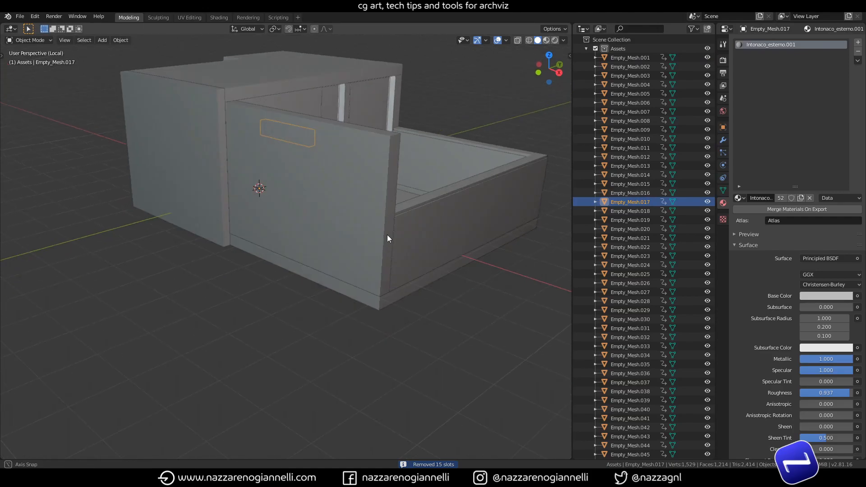
{"action": "left_click_drag", "start_coordinate": [387, 238], "coordinate": [248, 234]}
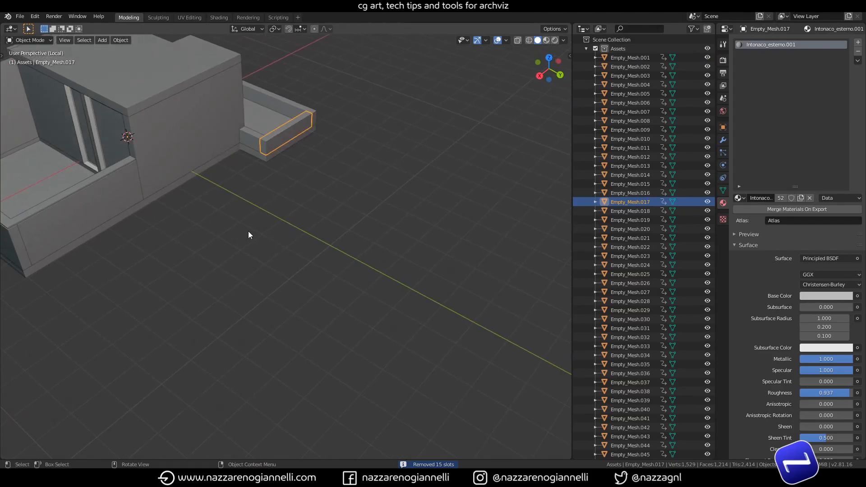
{"action": "left_click_drag", "start_coordinate": [249, 234], "coordinate": [385, 282]}
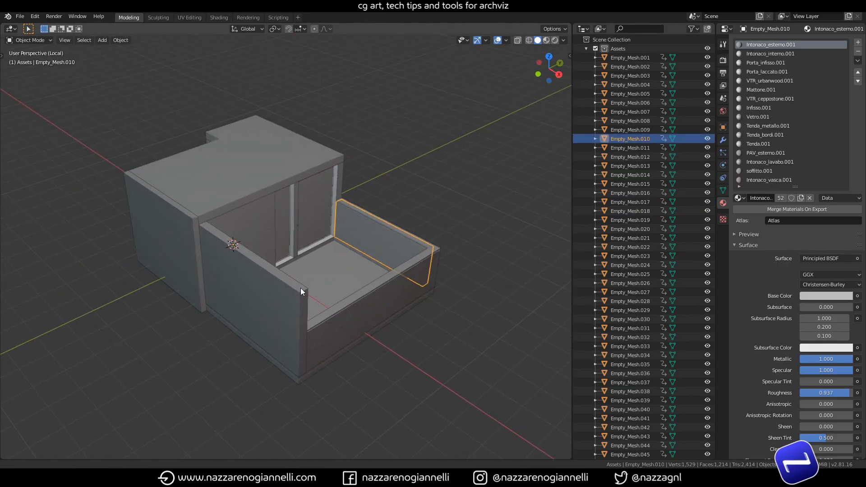
{"action": "left_click_drag", "start_coordinate": [301, 291], "coordinate": [312, 280]}
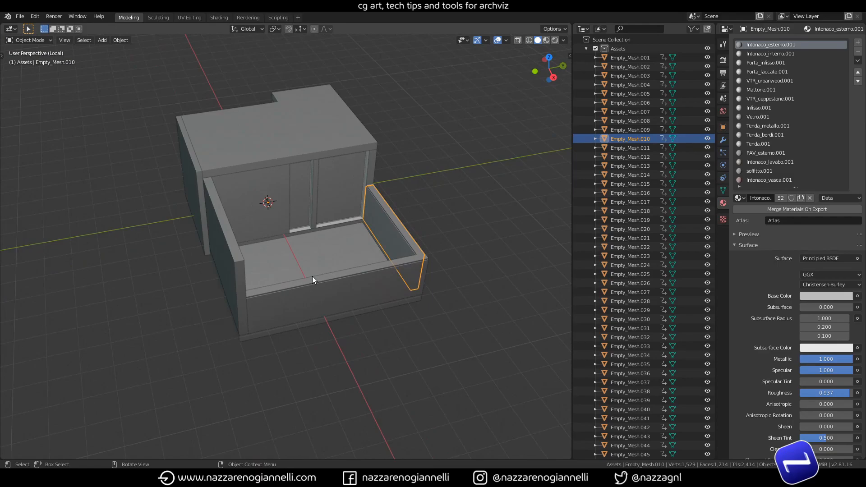
{"action": "mouse_move", "coordinate": [316, 280]}
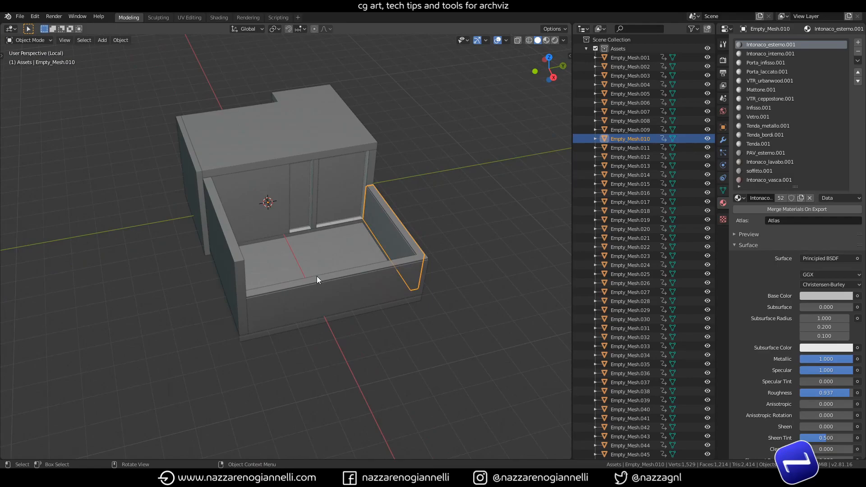
{"action": "mouse_move", "coordinate": [299, 246]}
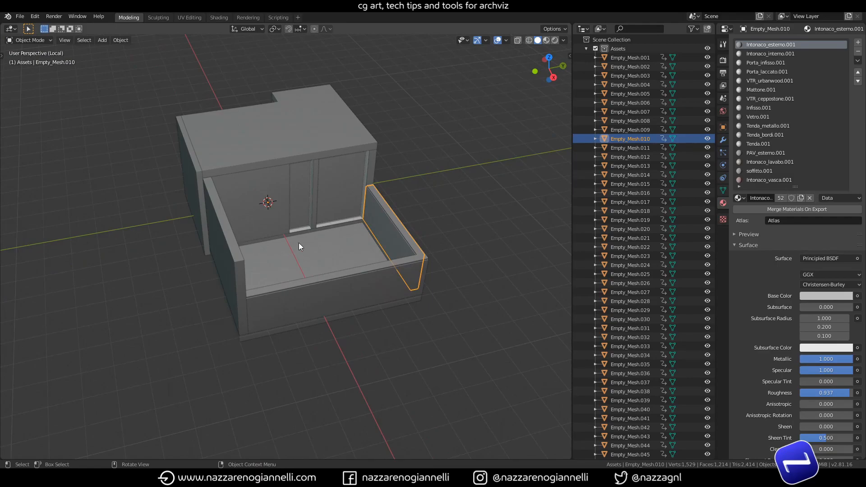
{"action": "mouse_move", "coordinate": [397, 262]}
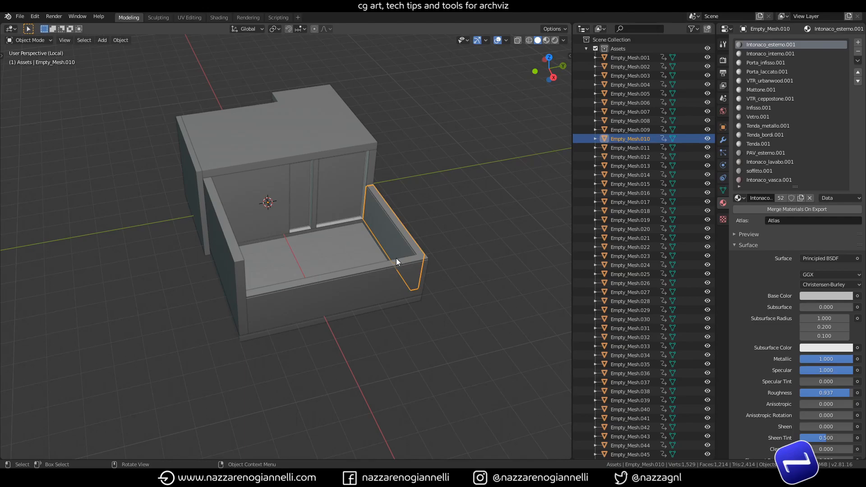
{"action": "left_click_drag", "start_coordinate": [396, 261], "coordinate": [340, 249]}
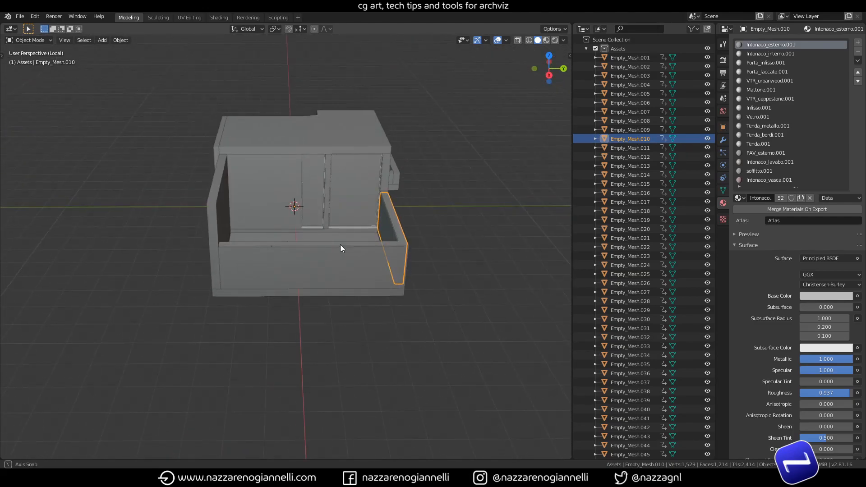
{"action": "left_click_drag", "start_coordinate": [341, 248], "coordinate": [276, 229]}
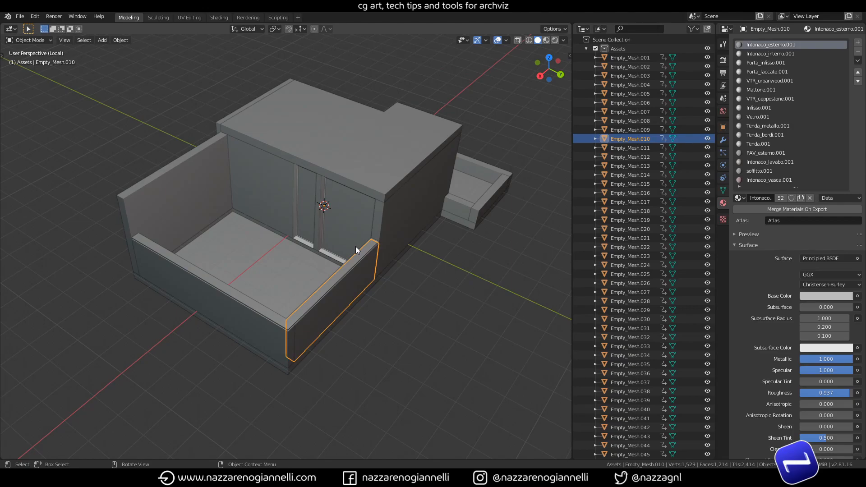
{"action": "left_click_drag", "start_coordinate": [356, 250], "coordinate": [370, 205]}
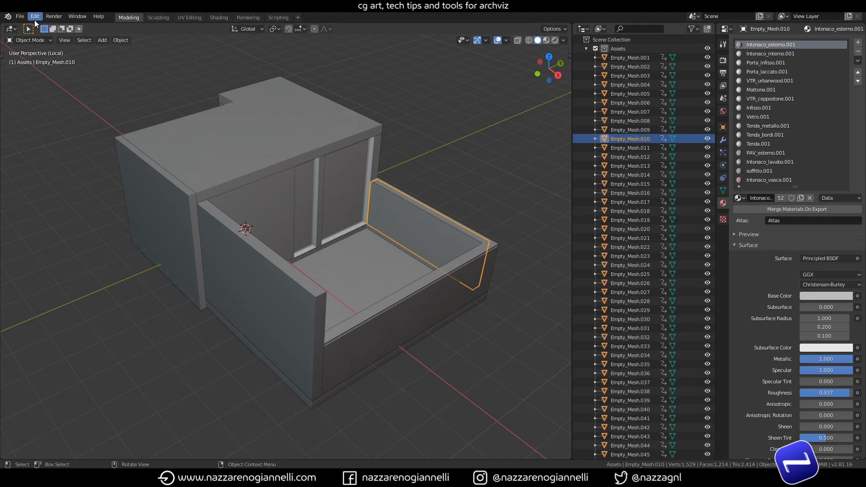
{"action": "mouse_move", "coordinate": [33, 17]}
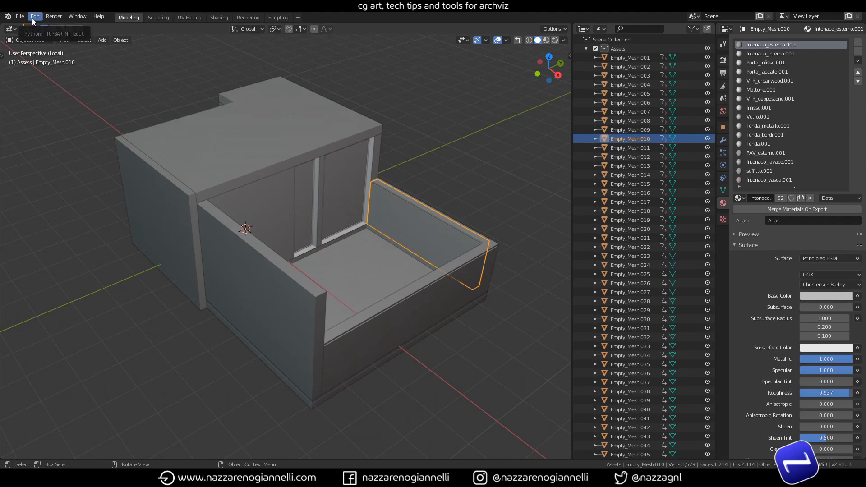
Step: Install the add-on from matslotcleaner-master.zip in Downloads via Edit > Preferences
{"action": "left_click", "coordinate": [34, 17]}
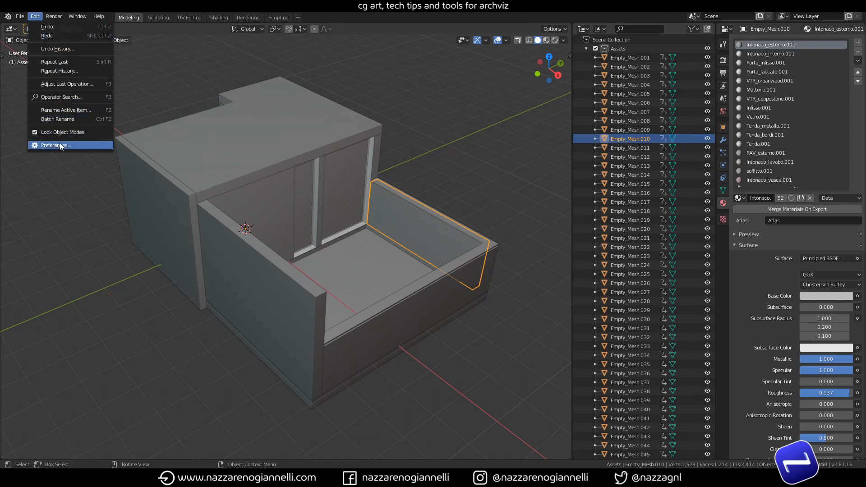
{"action": "left_click", "coordinate": [53, 144]}
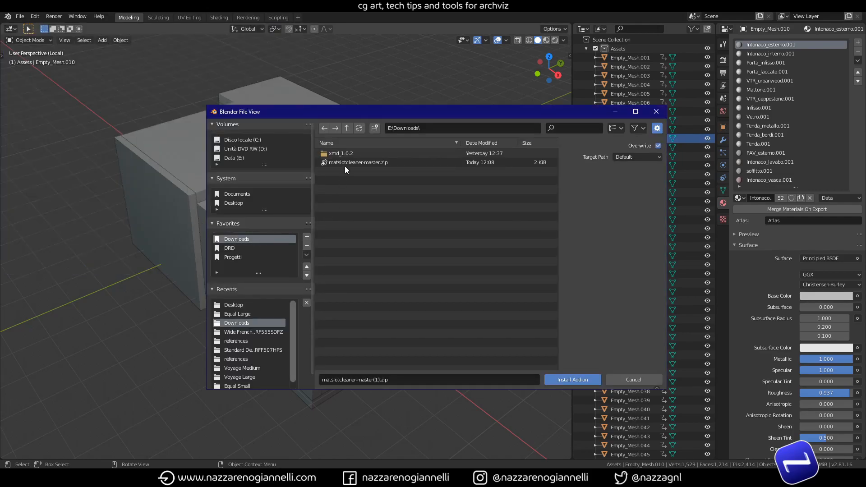
{"action": "left_click", "coordinate": [358, 162]}
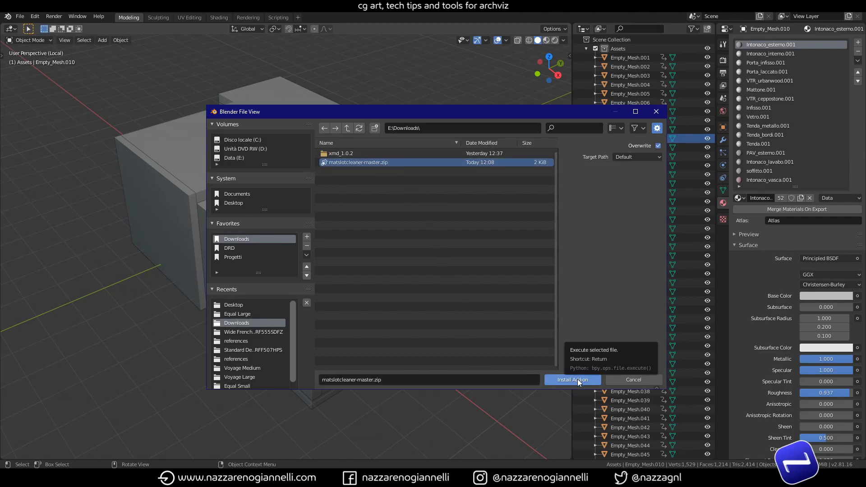
{"action": "left_click", "coordinate": [572, 380]}
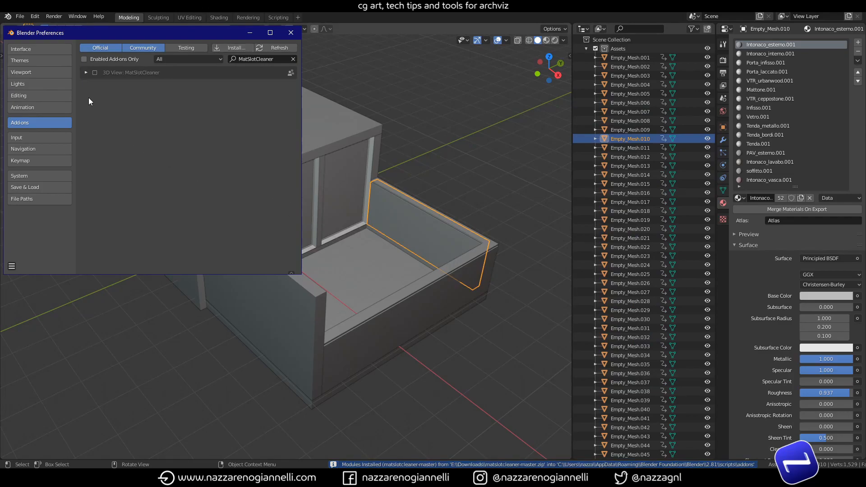
Step: Expand the MatSlotCleaner add-on entry and enable it
{"action": "left_click", "coordinate": [87, 72]}
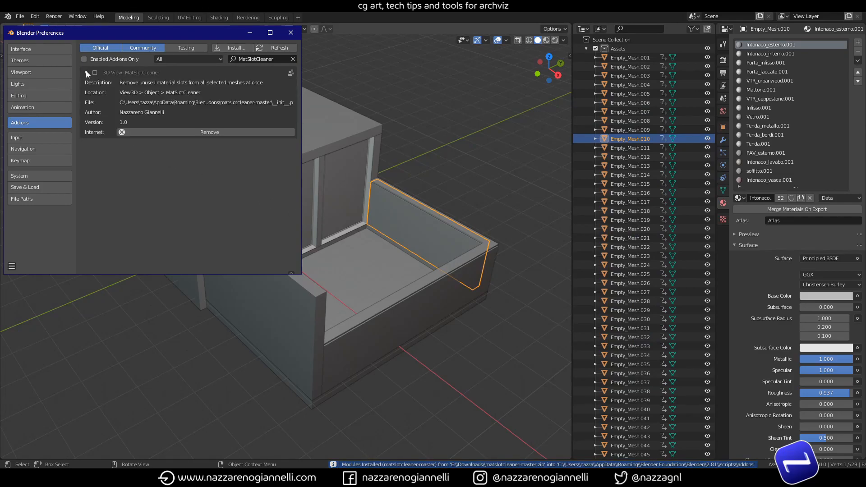
{"action": "left_click", "coordinate": [95, 72]}
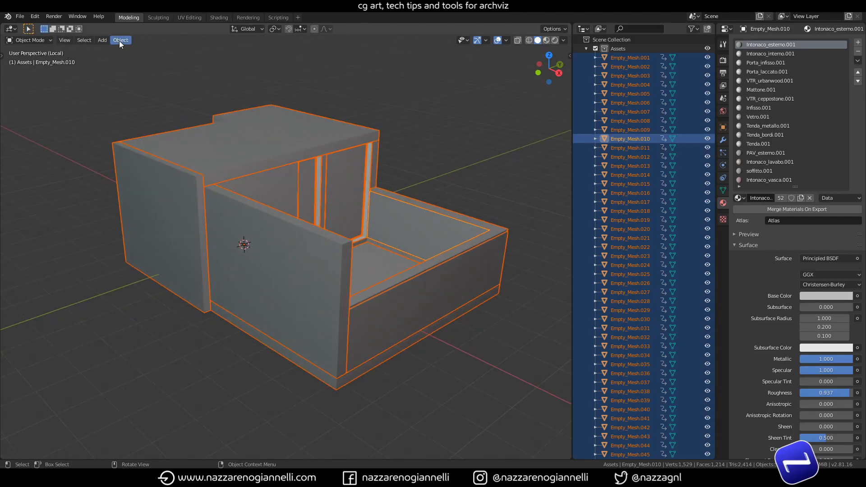
Step: Run MatSlotCleaner from the Object menu to strip unused material slots from all selected meshes
{"action": "left_click", "coordinate": [120, 40]}
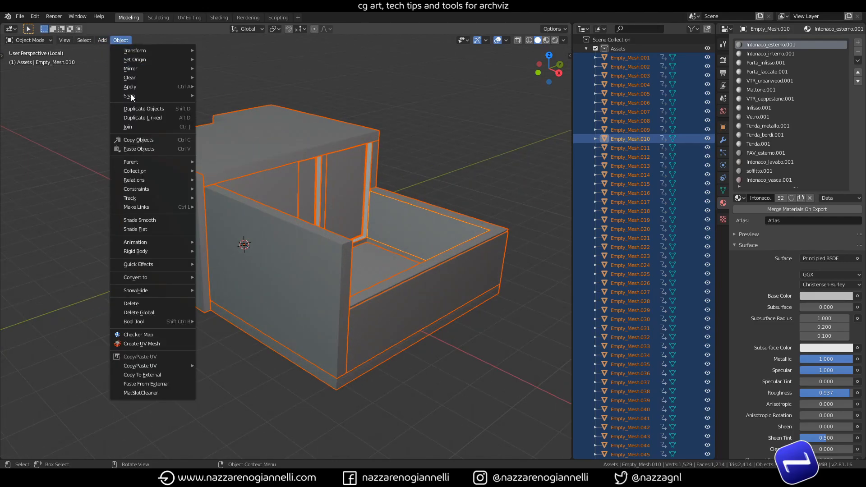
{"action": "mouse_move", "coordinate": [145, 396]}
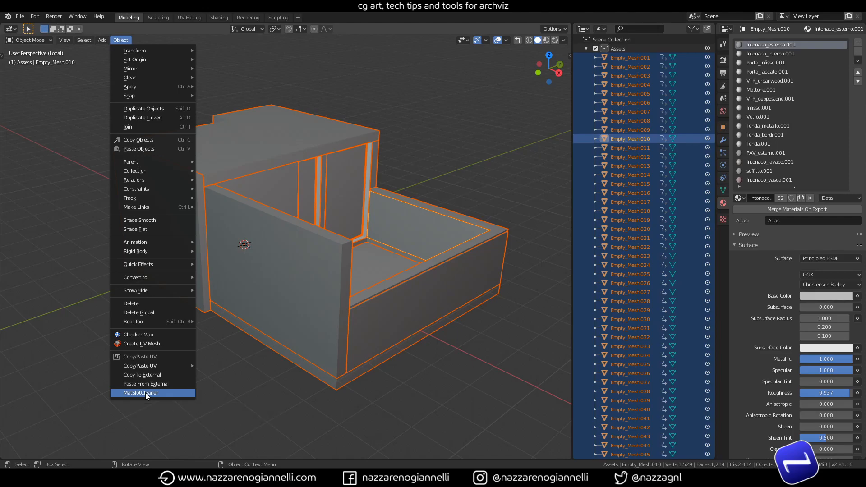
{"action": "left_click", "coordinate": [141, 393]}
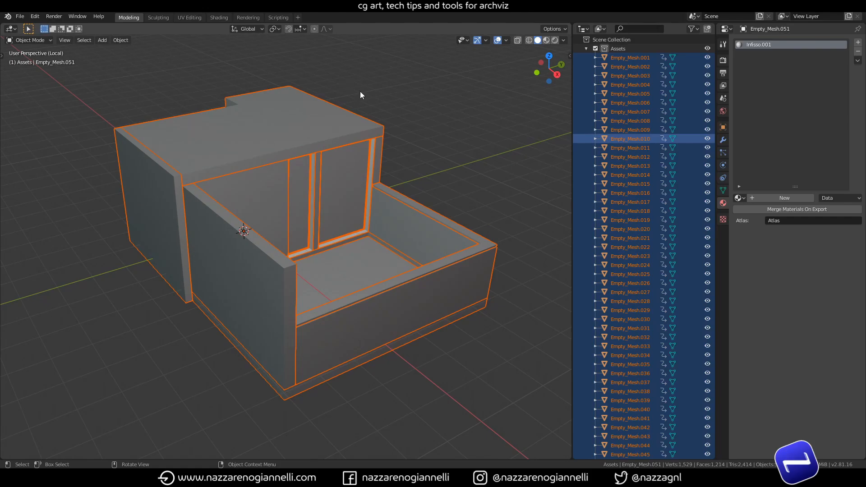
{"action": "mouse_move", "coordinate": [242, 338]}
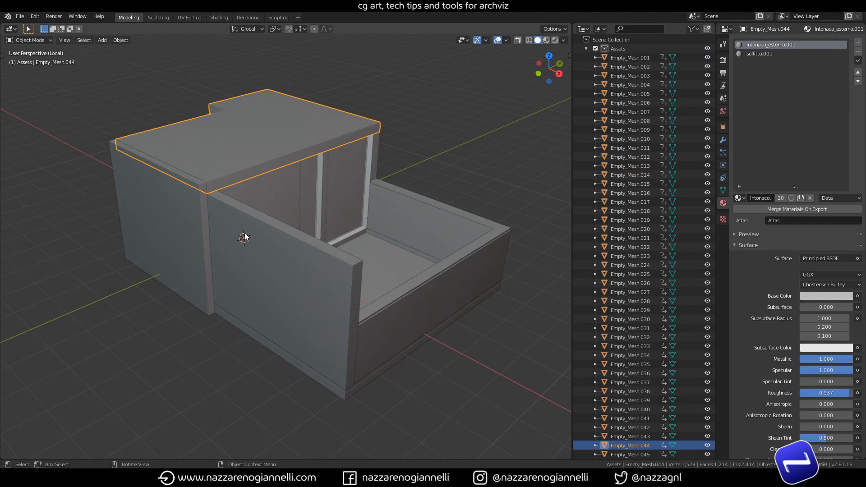
{"action": "mouse_move", "coordinate": [250, 237]}
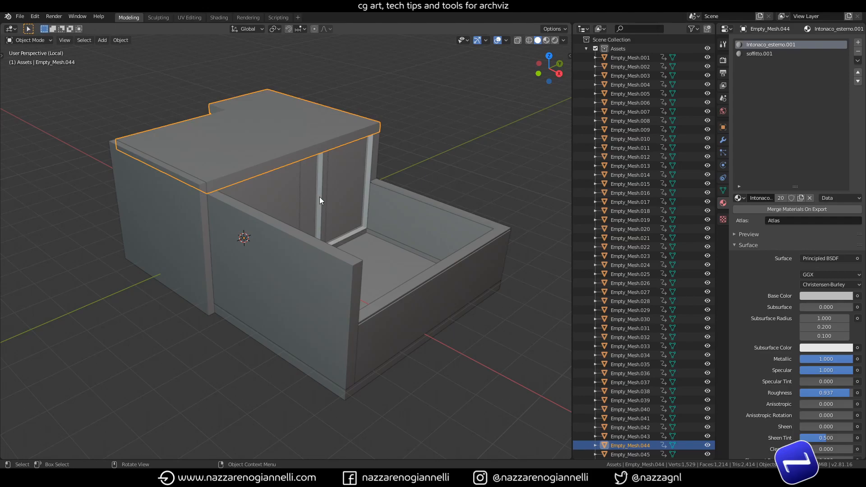
{"action": "mouse_move", "coordinate": [319, 169]}
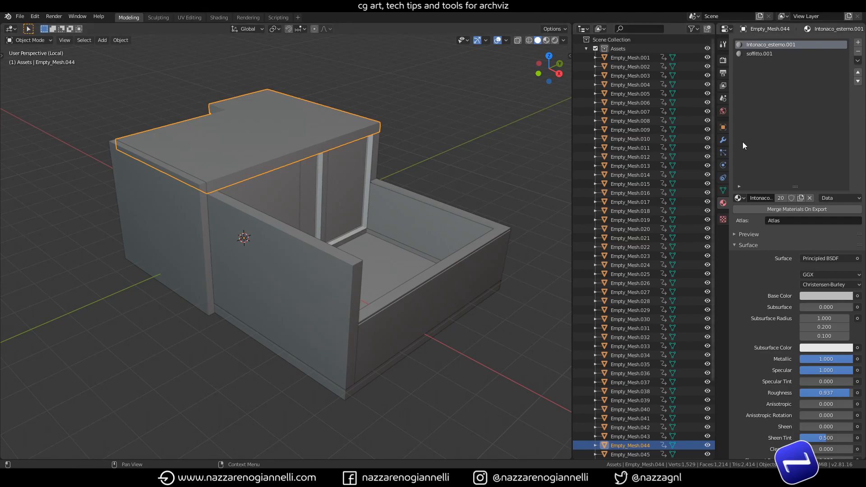
{"action": "left_click", "coordinate": [739, 197]}
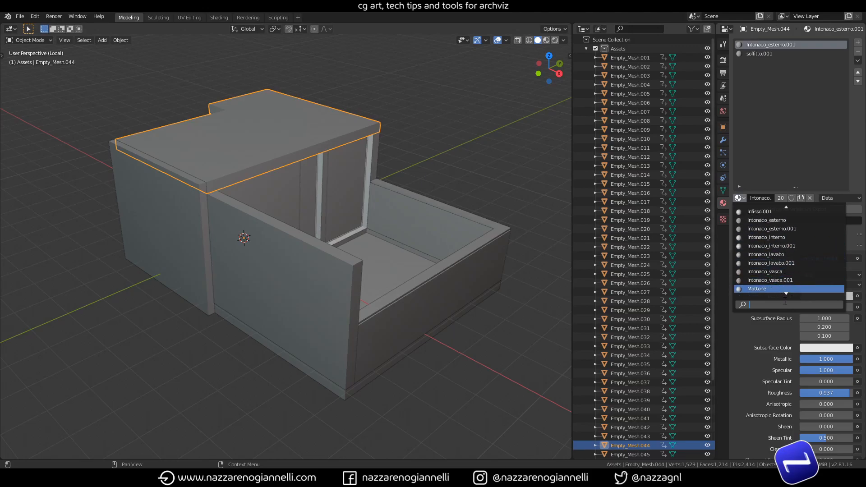
{"action": "scroll", "scroll_direction": "down", "scroll_amount": 3}
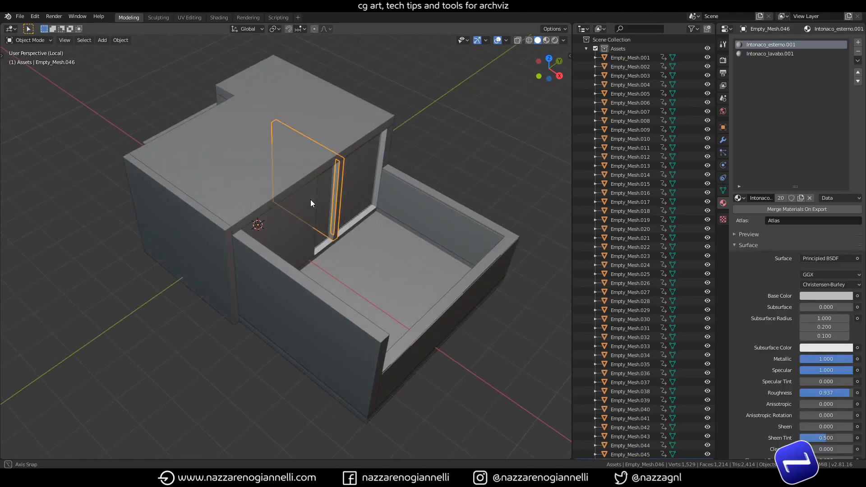
{"action": "left_click_drag", "start_coordinate": [312, 203], "coordinate": [345, 190]}
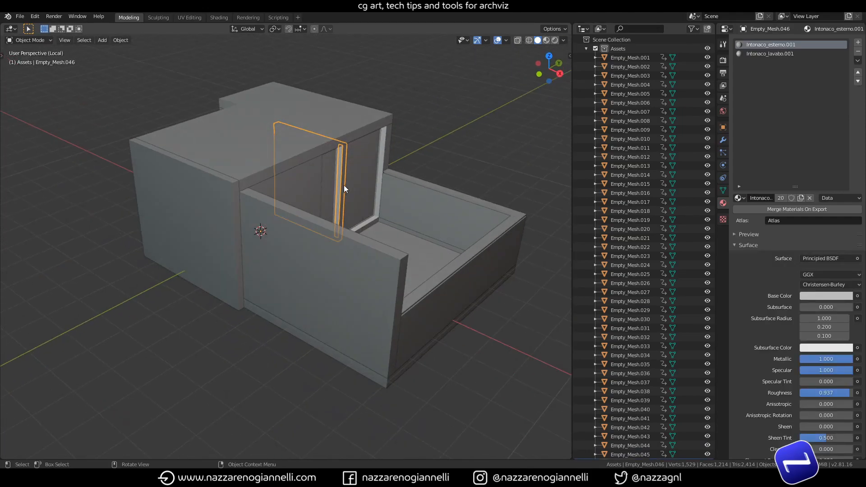
{"action": "left_click_drag", "start_coordinate": [343, 188], "coordinate": [323, 211]}
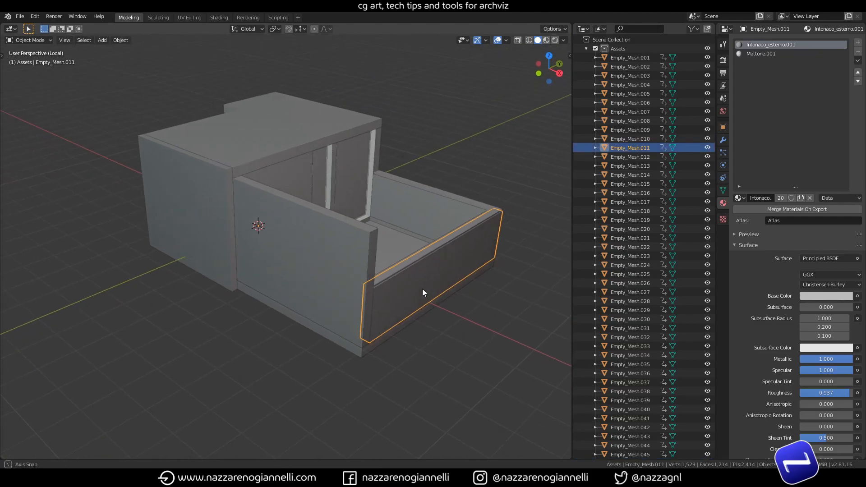
{"action": "left_click_drag", "start_coordinate": [422, 292], "coordinate": [340, 307]}
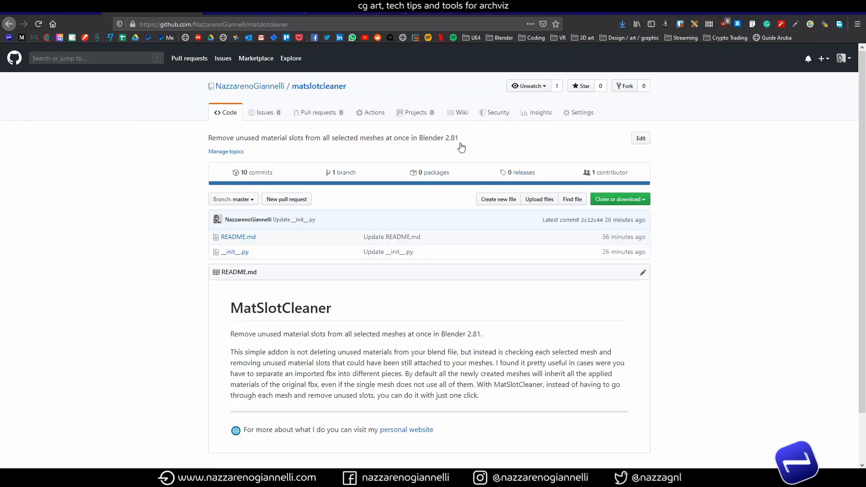
{"action": "mouse_move", "coordinate": [515, 330]}
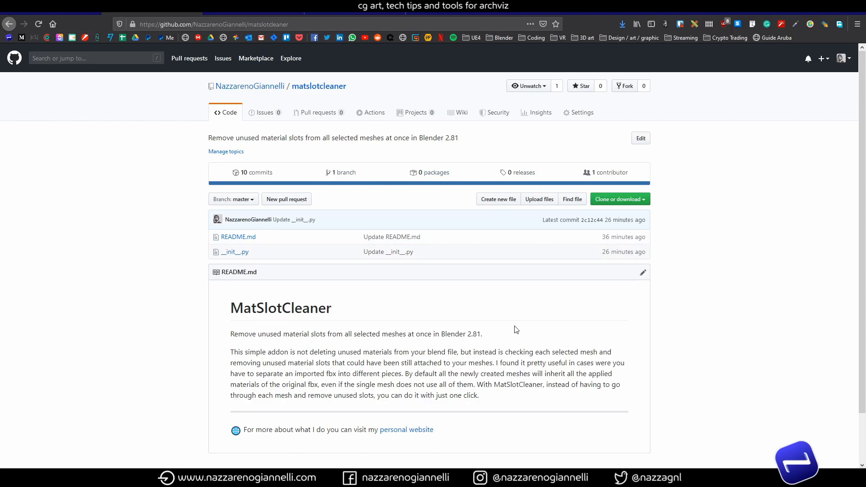